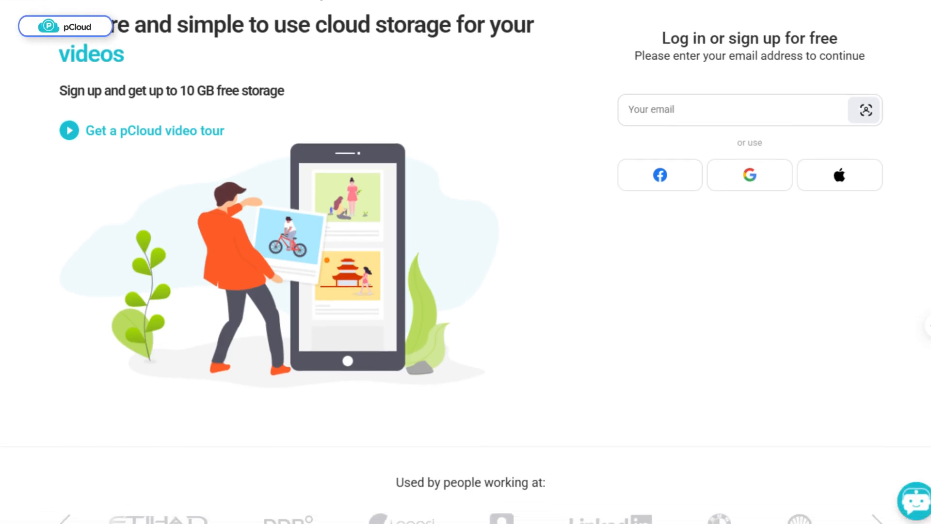
# Step: Scroll down the pCloud home page toward pricing for the Family 10 TB lifetime plan
pyautogui.scroll(-3)
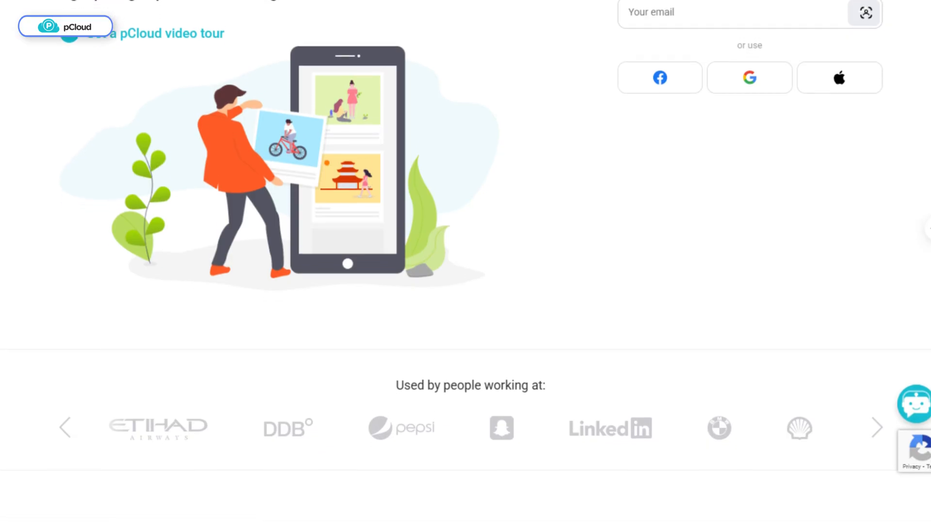
pyautogui.scroll(-3)
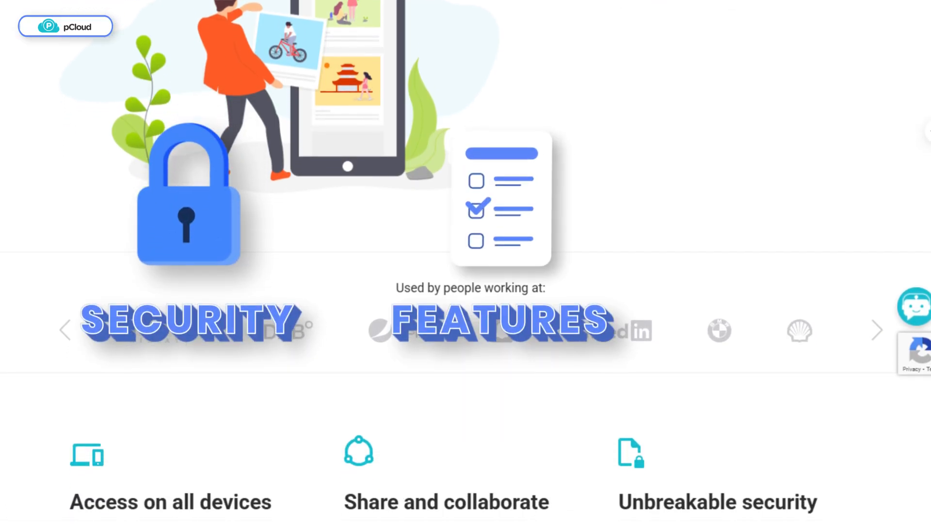
pyautogui.scroll(-3)
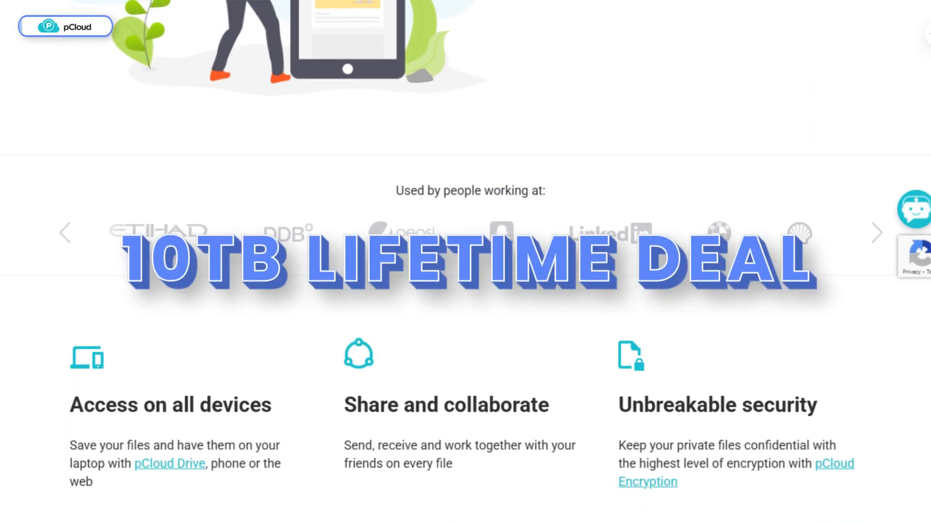
pyautogui.scroll(-3)
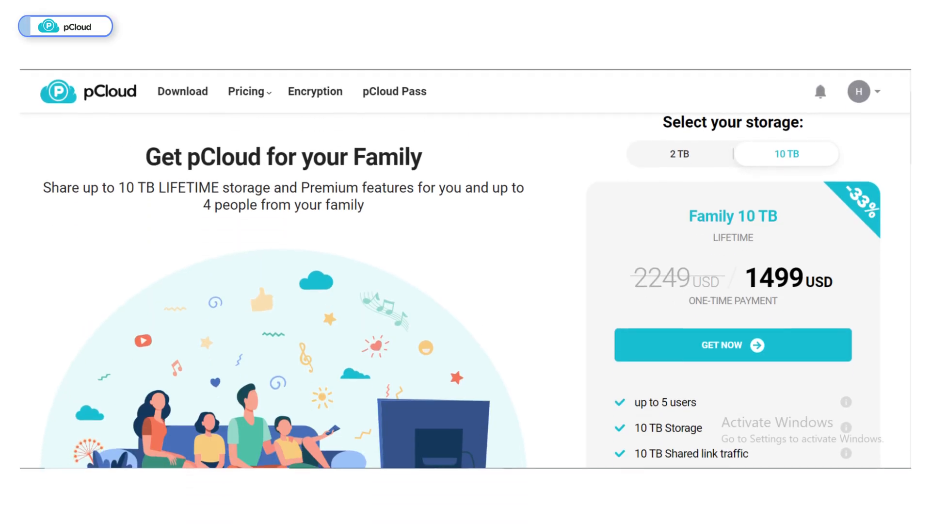
# Step: Browse pCloud's Security help, the 150 USD Encryption lifetime offer and privacy sections
pyautogui.doubleClick(772, 277)
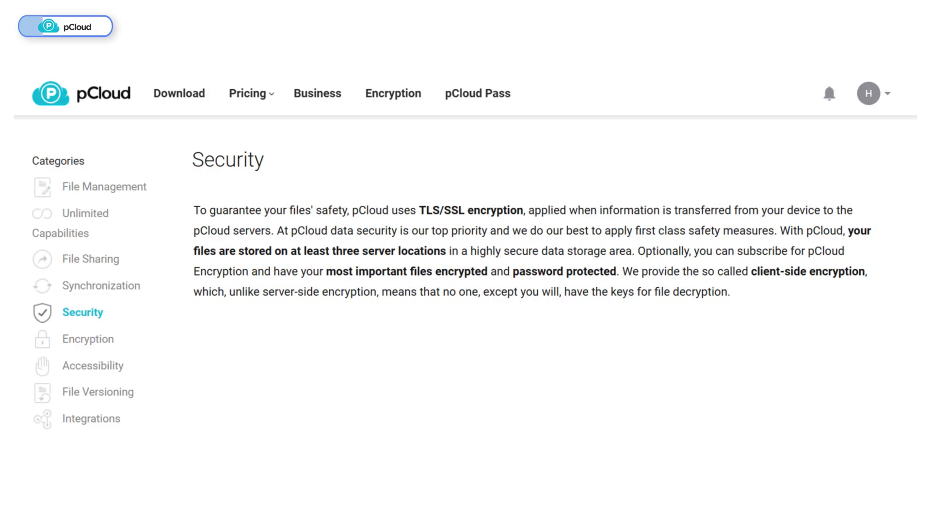
pyautogui.click(392, 93)
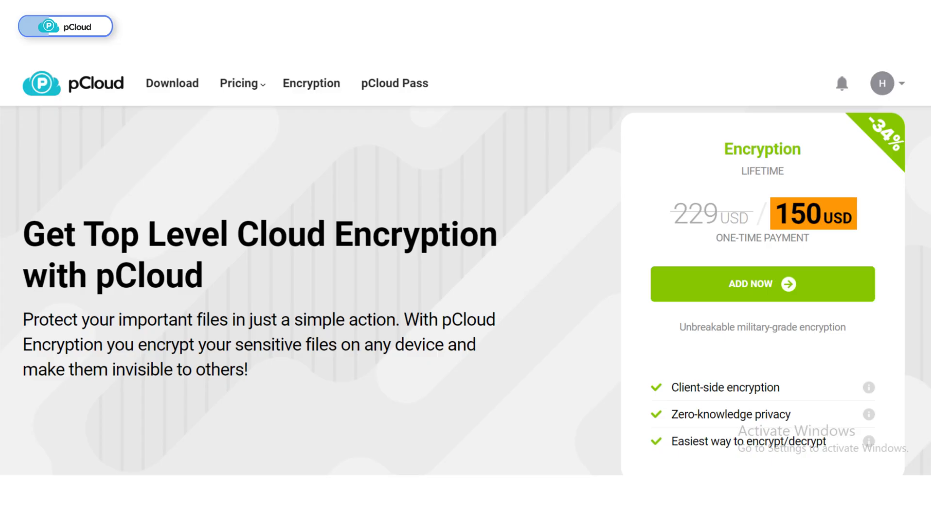
pyautogui.scroll(-3)
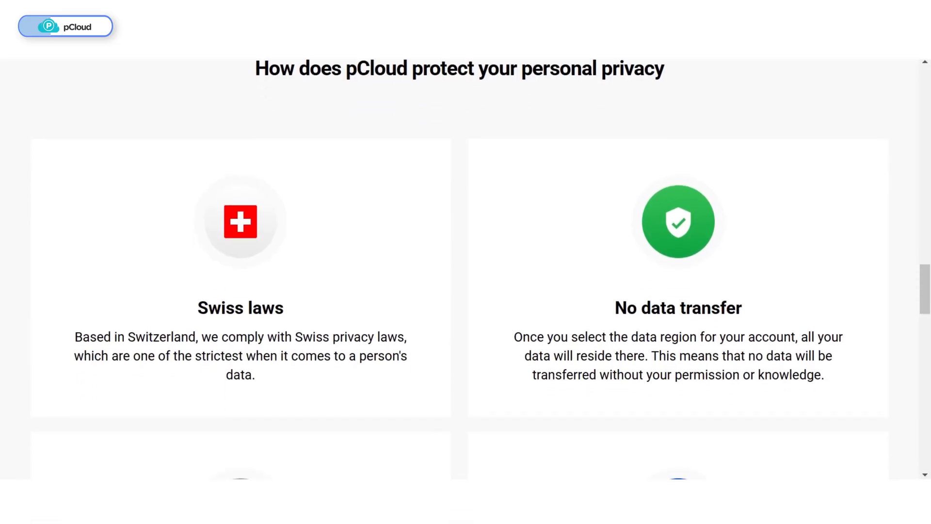
pyautogui.scroll(-3)
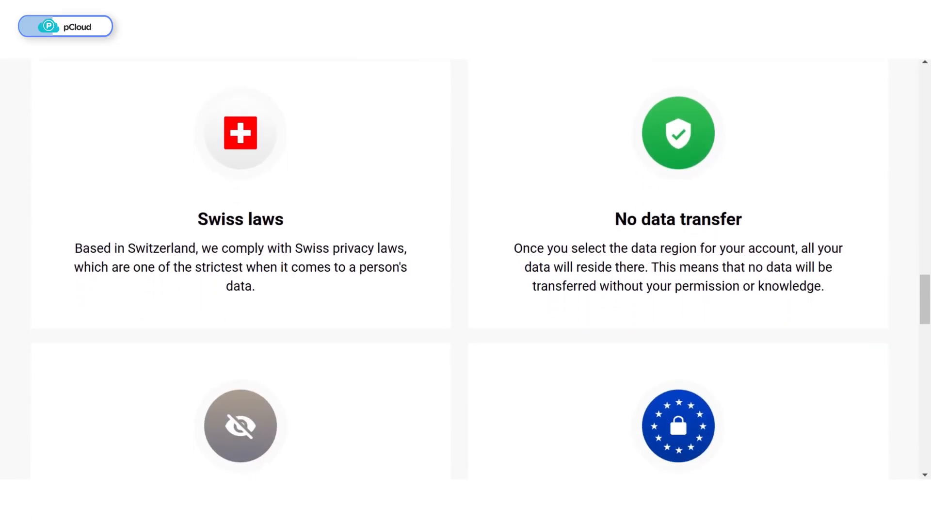
pyautogui.scroll(-3)
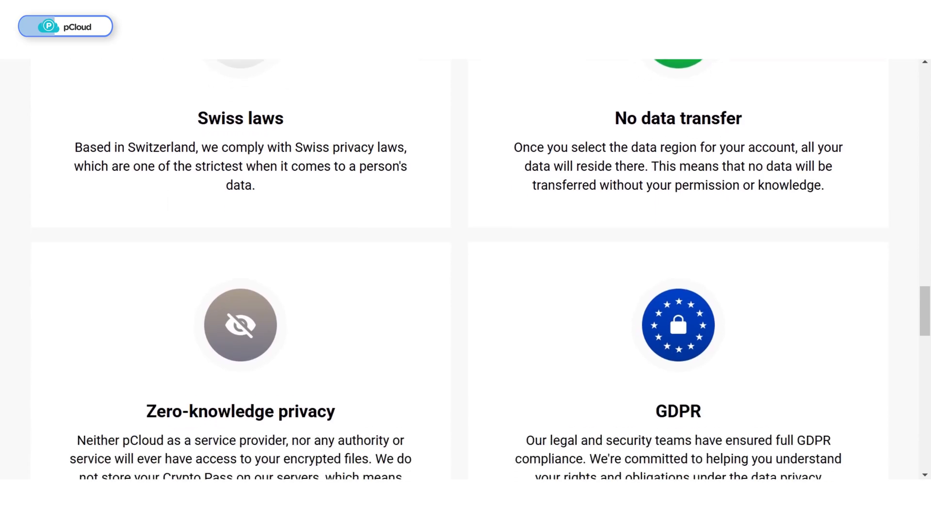
pyautogui.scroll(-3)
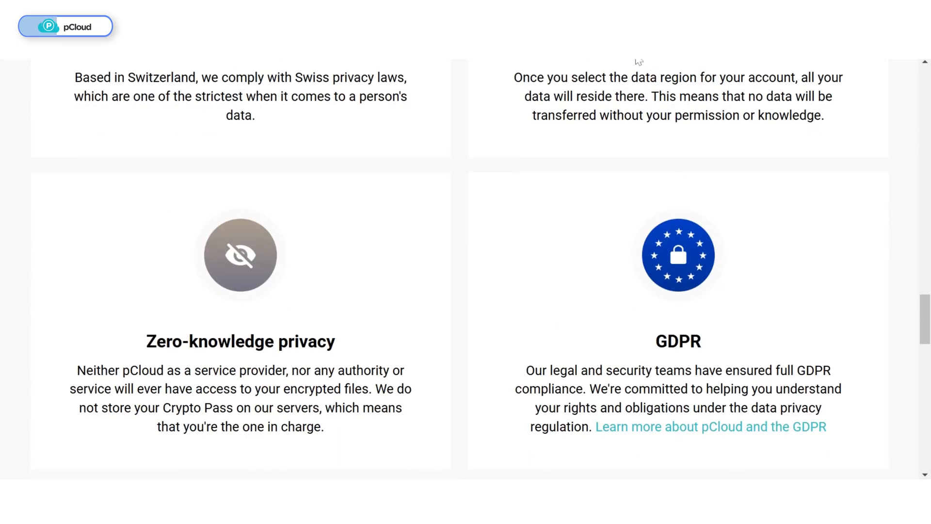
pyautogui.scroll(-3)
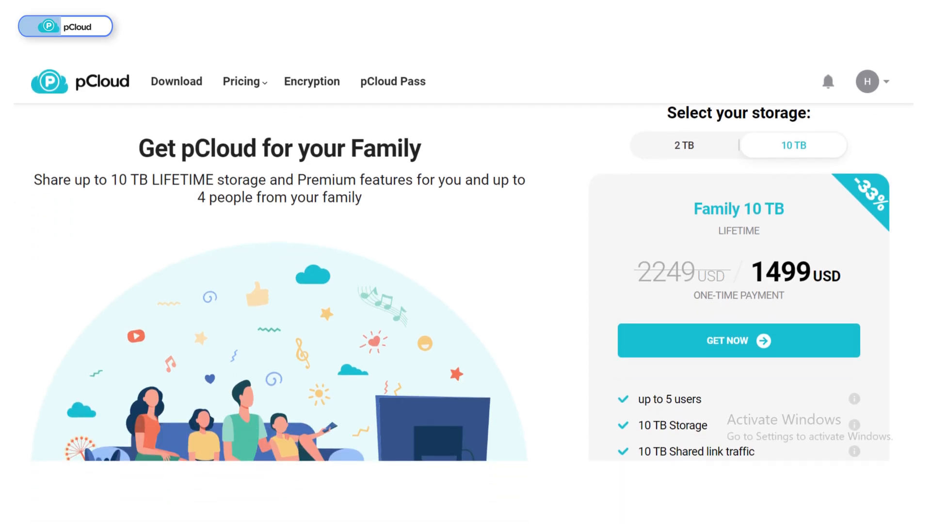
pyautogui.moveTo(662, 399)
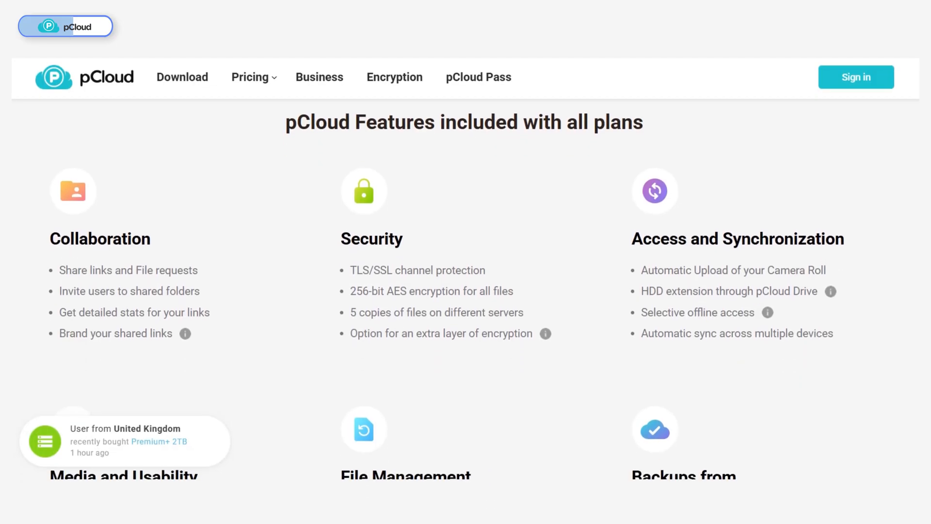
# Step: Scroll through pCloud's features-for-all-plans list of Collaboration, Security and Synchronization
pyautogui.scroll(-3)
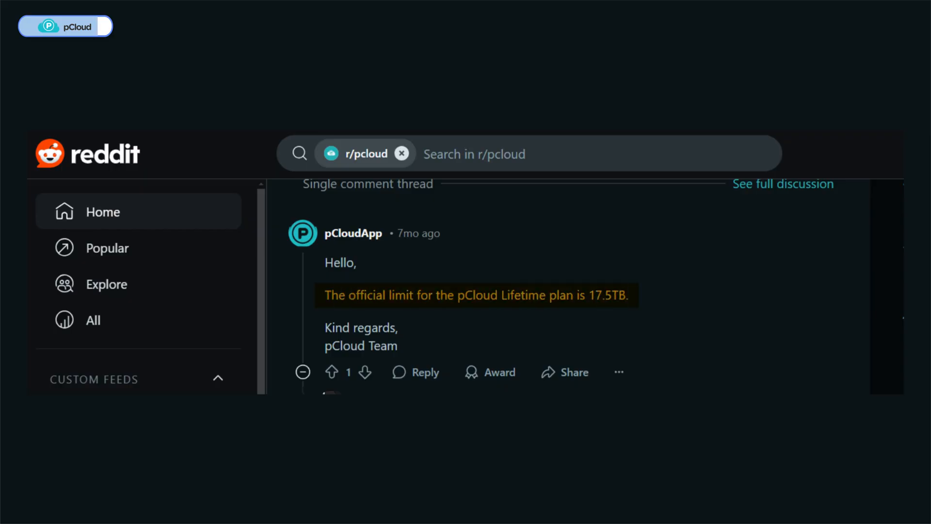
# Step: Show Internxt's pricing FAQ answer on the 30-day money-back refund policy
pyautogui.click(65, 26)
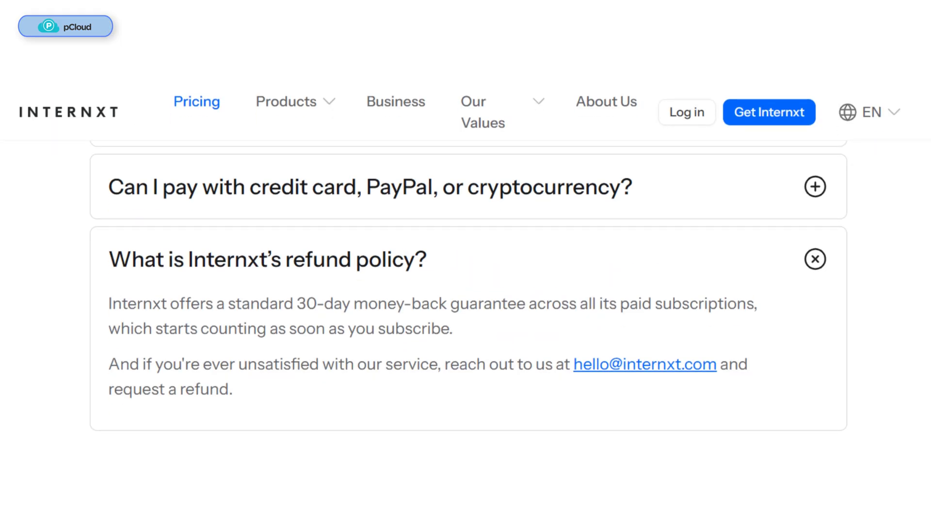
# Step: Show Internxt Lifetime pricing: 2TB €135, 5TB €285, 10TB €435
pyautogui.click(65, 27)
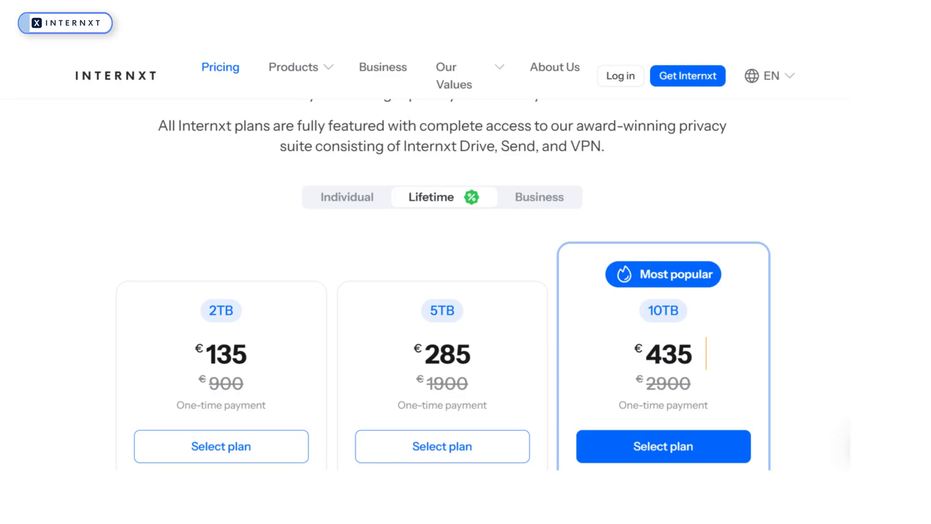
# Step: Scroll through the Internxt plan features list
pyautogui.scroll(-3)
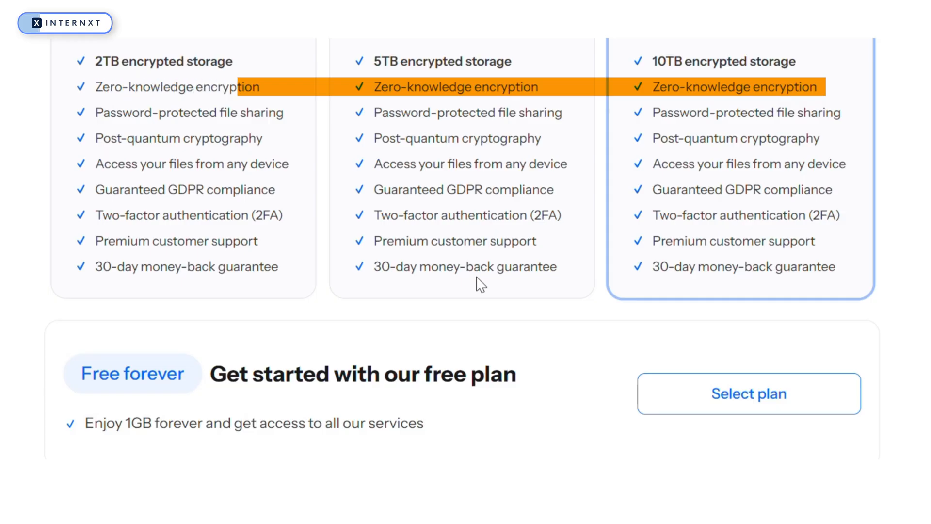
pyautogui.scroll(-3)
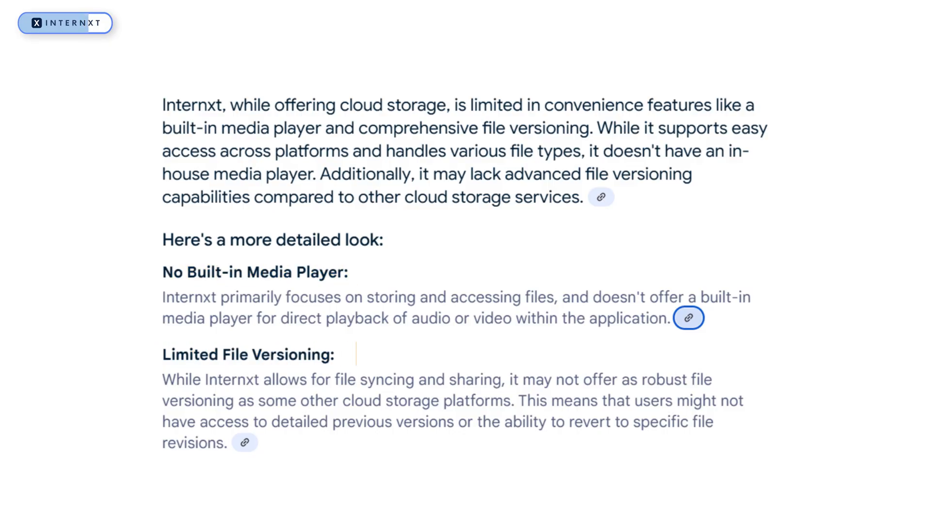
# Step: Open and scroll the Internxt help article on folder and file size limits
pyautogui.click(687, 317)
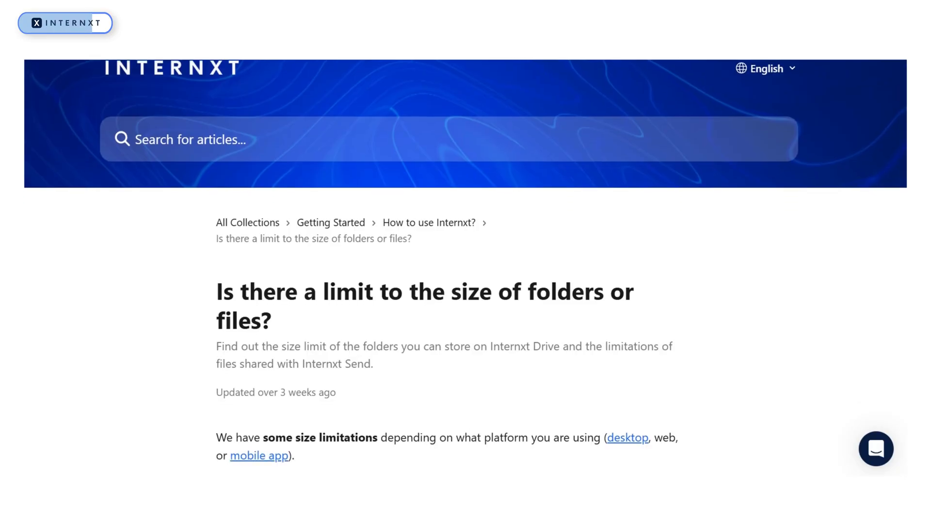
pyautogui.scroll(-3)
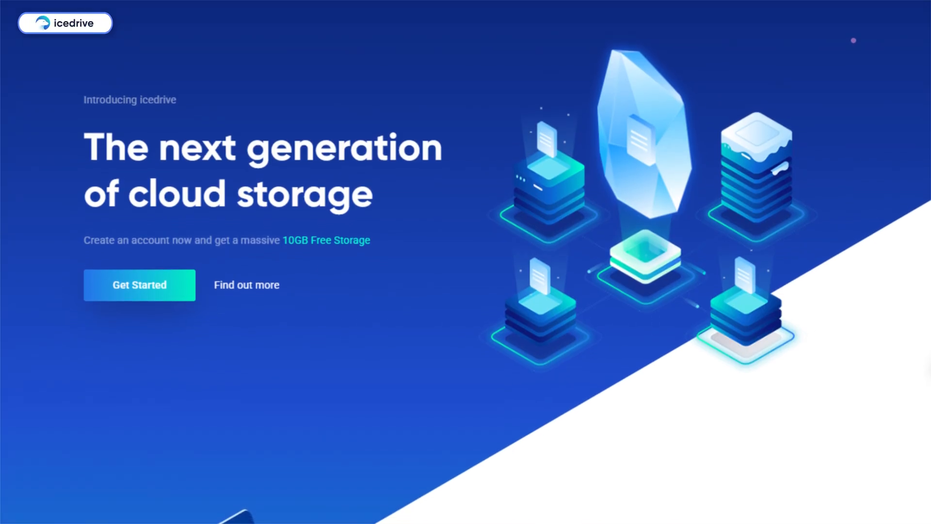
# Step: Review Icedrive lifetime plans and open the 'Sharing limits, bandwidth restrictions [Solved]' thread
pyautogui.scroll(-3)
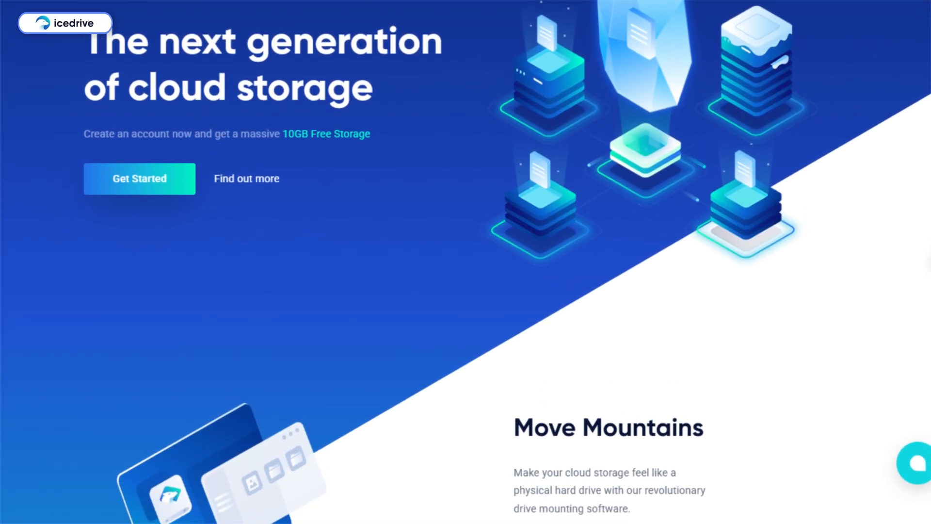
pyautogui.scroll(-3)
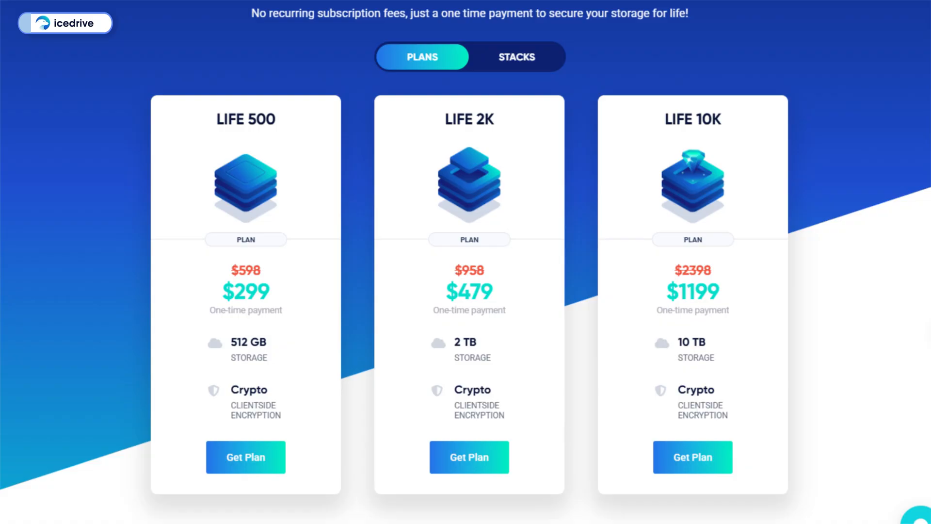
pyautogui.scroll(-3)
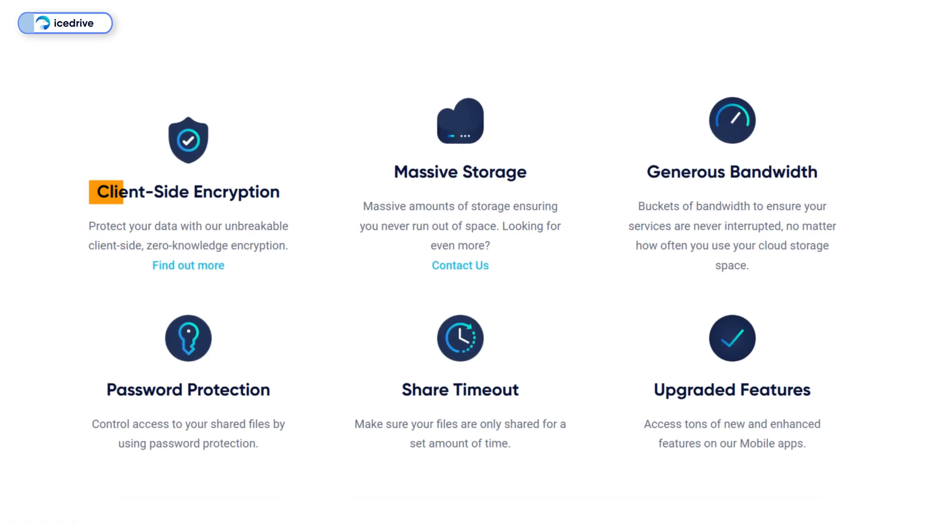
pyautogui.doubleClick(187, 190)
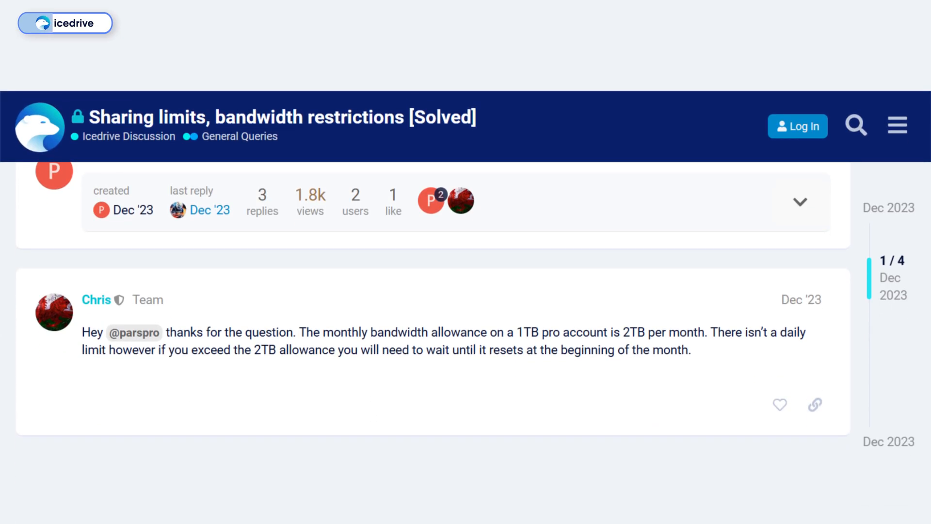
# Step: View Icedrive Stacks pricing, the 20TB stack-limit support reply, and the money-back section
pyautogui.doubleClick(664, 332)
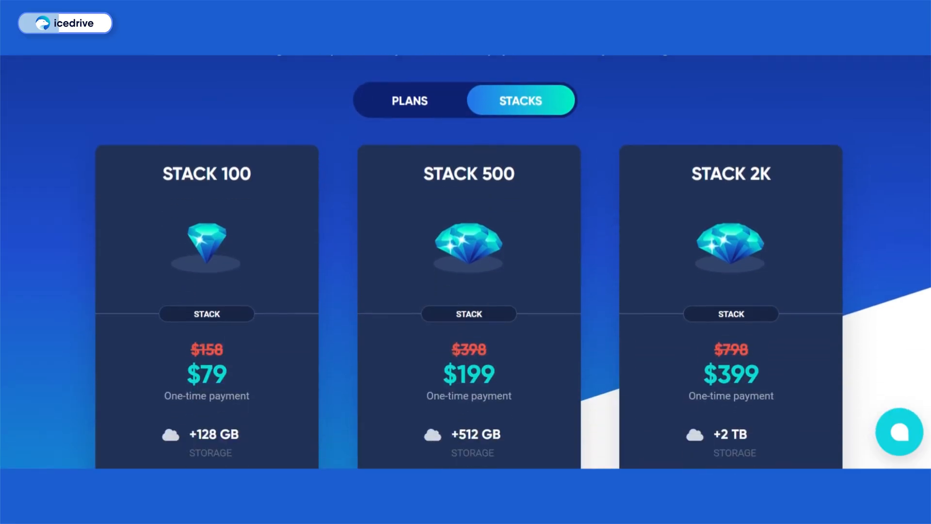
pyautogui.scroll(-3)
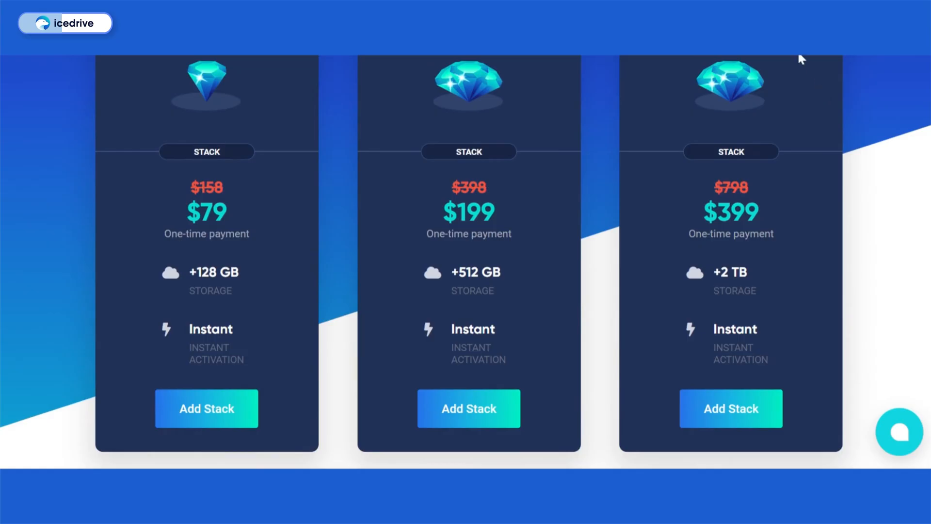
pyautogui.moveTo(825, 93)
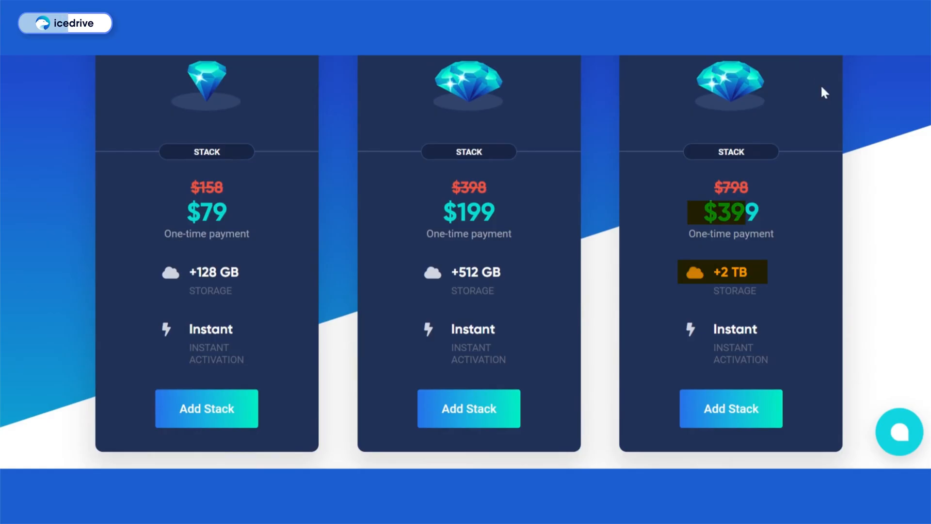
pyautogui.click(899, 431)
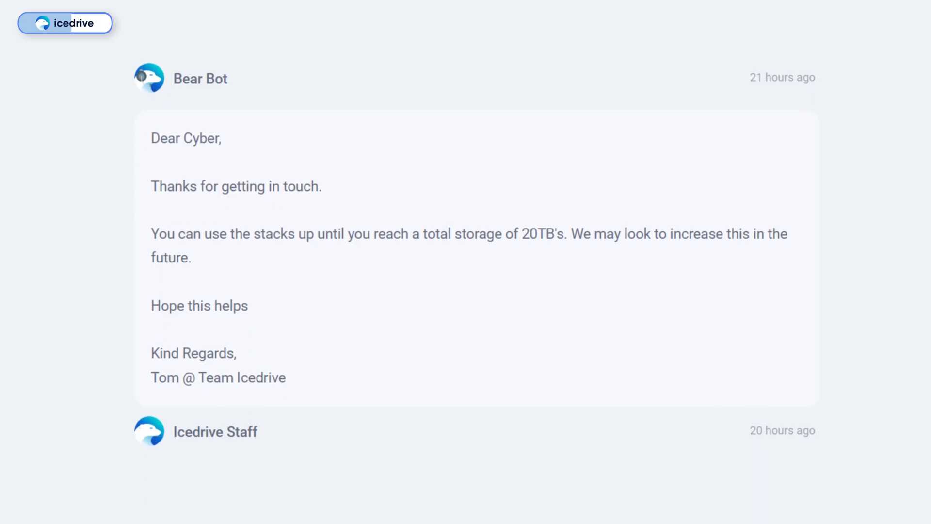
pyautogui.doubleClick(544, 230)
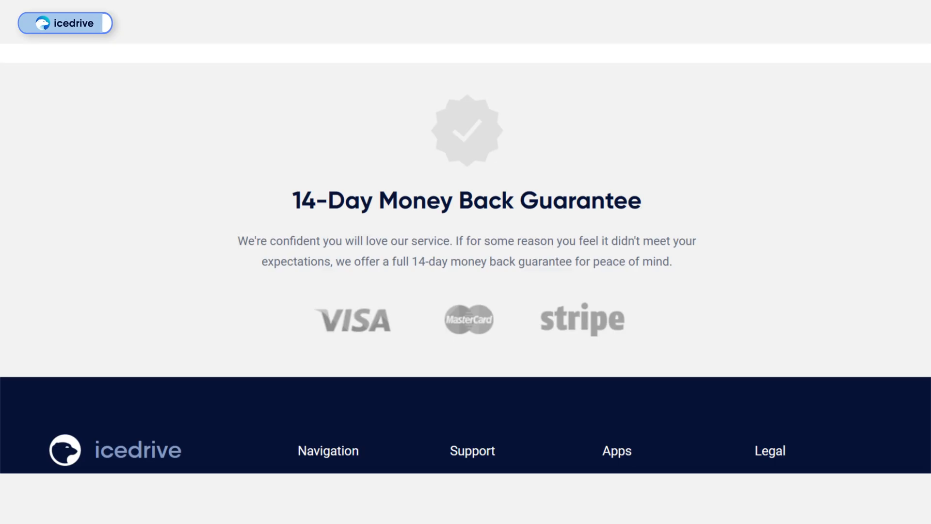
pyautogui.doubleClick(466, 200)
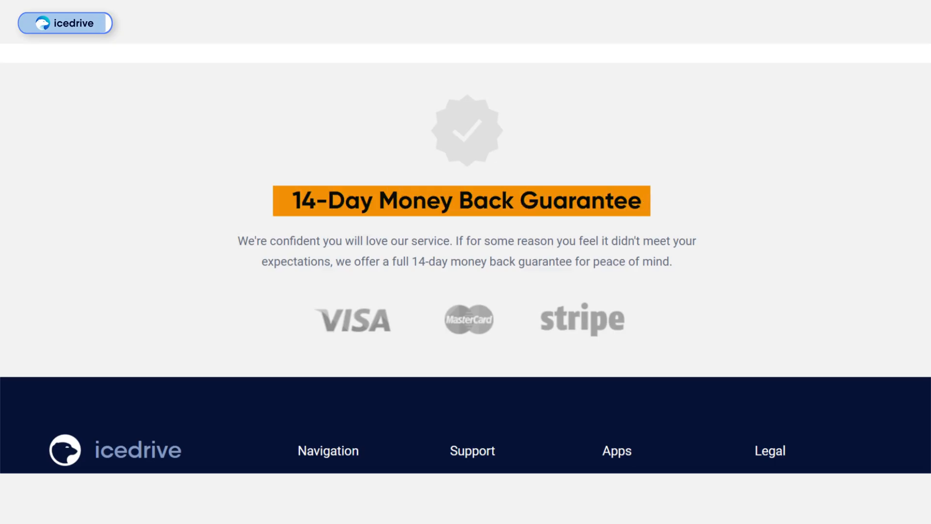